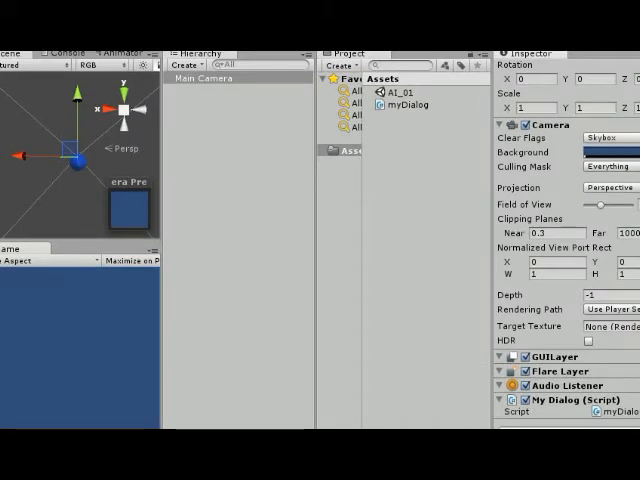
mouse_move(392, 128)
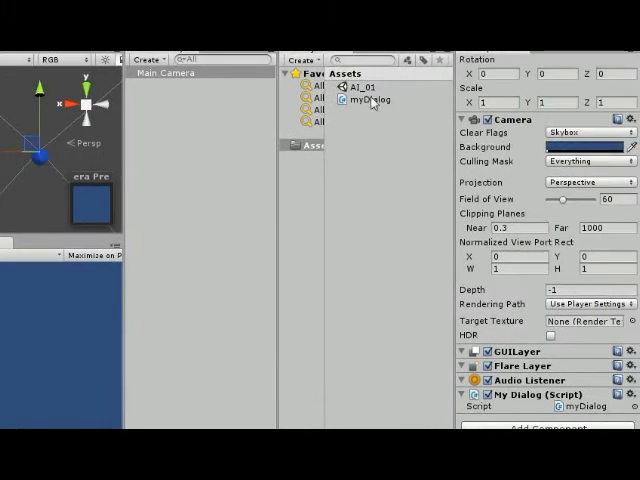
mouse_move(348, 104)
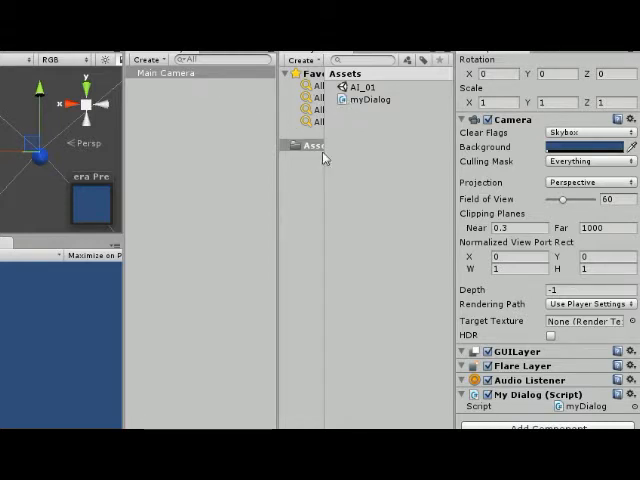
mouse_move(530, 404)
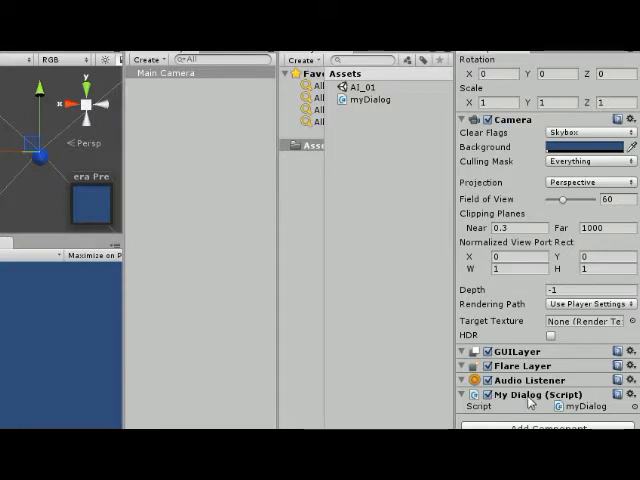
mouse_move(530, 402)
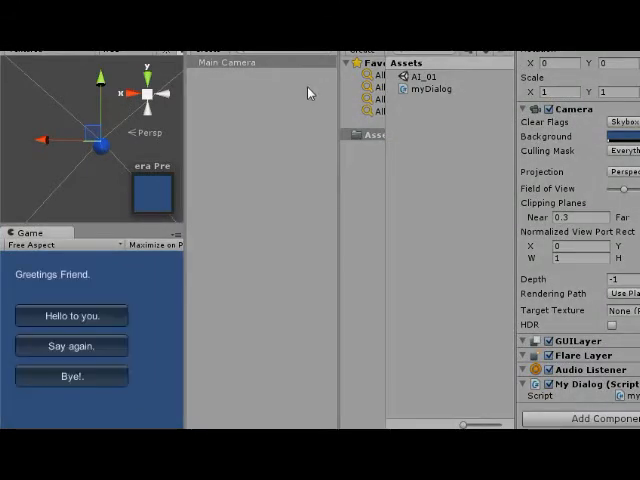
mouse_move(86, 276)
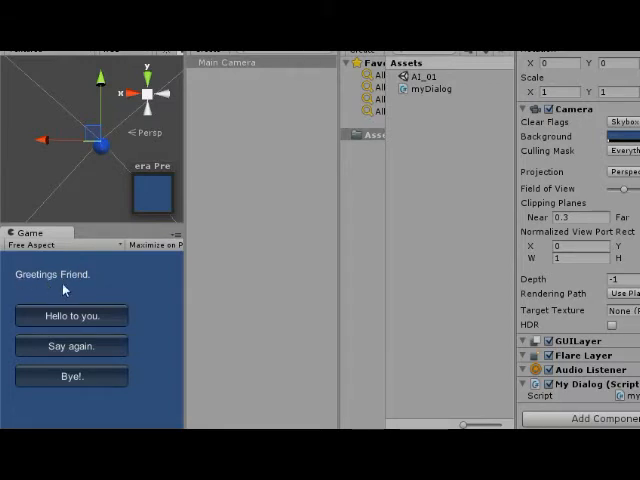
mouse_move(56, 286)
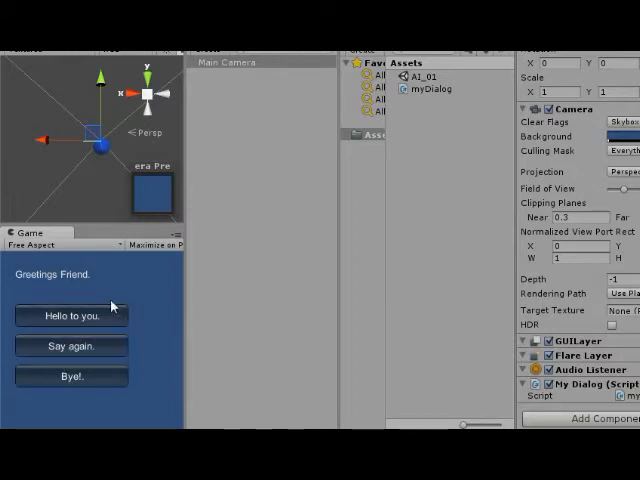
mouse_move(164, 348)
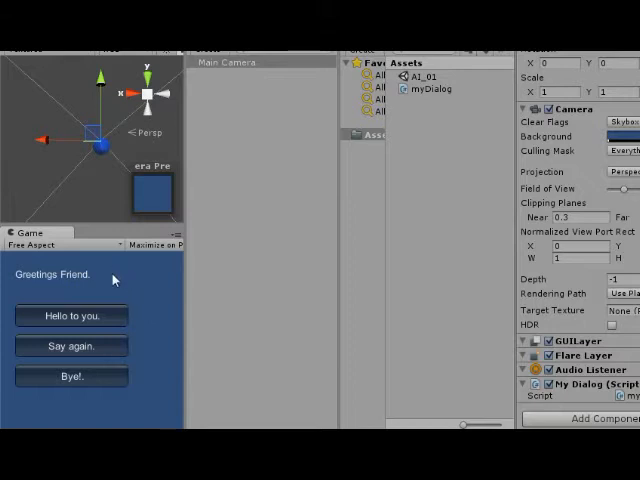
Reply Hello to you, Thank you, Yes I am, Nice to meet you to reach Enjoy your journey
click(70, 316)
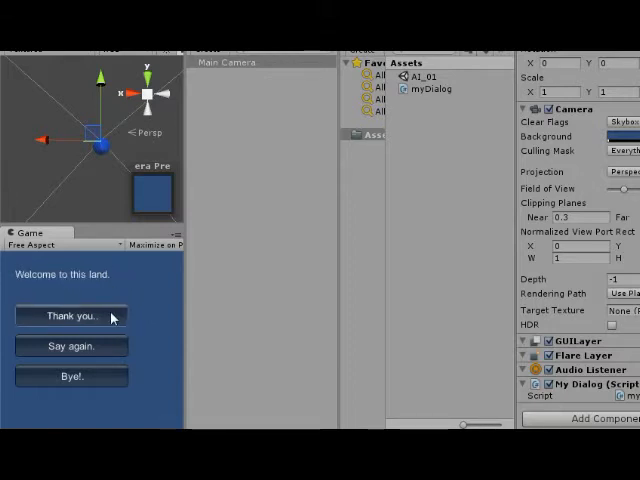
mouse_move(62, 284)
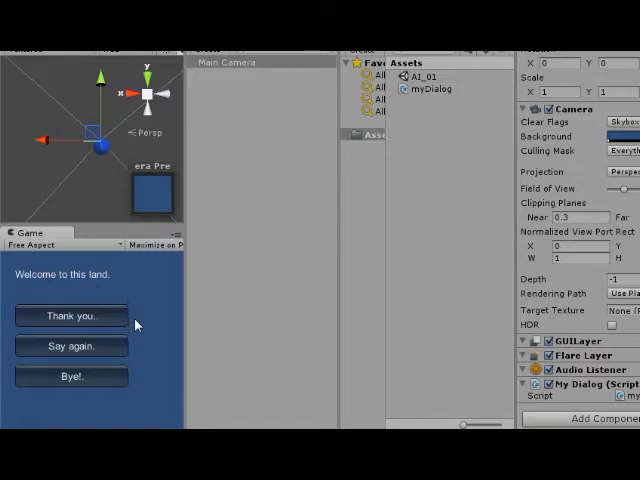
mouse_move(136, 344)
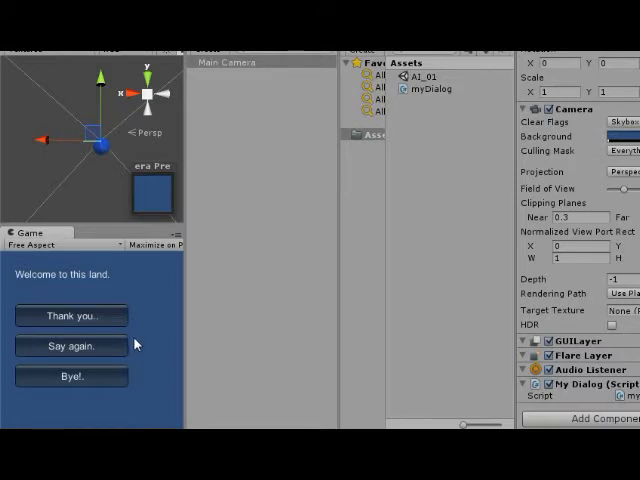
mouse_move(108, 316)
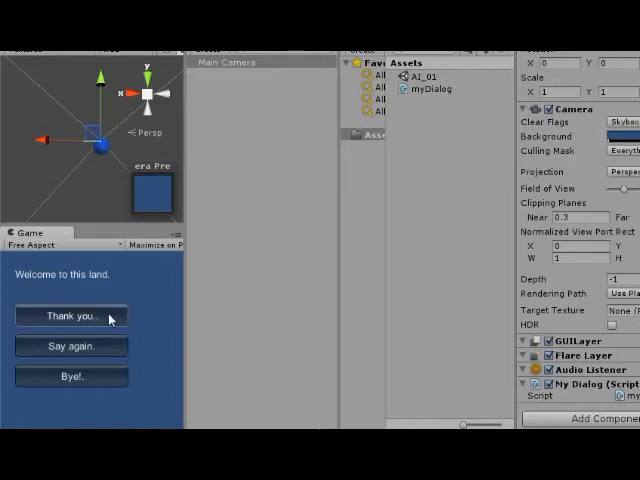
click(70, 316)
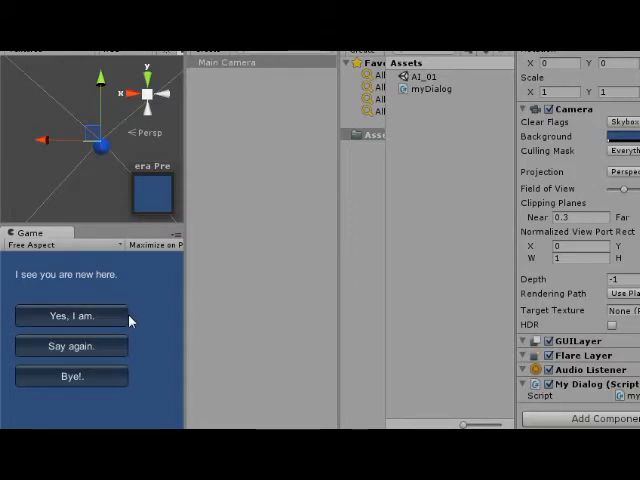
mouse_move(136, 354)
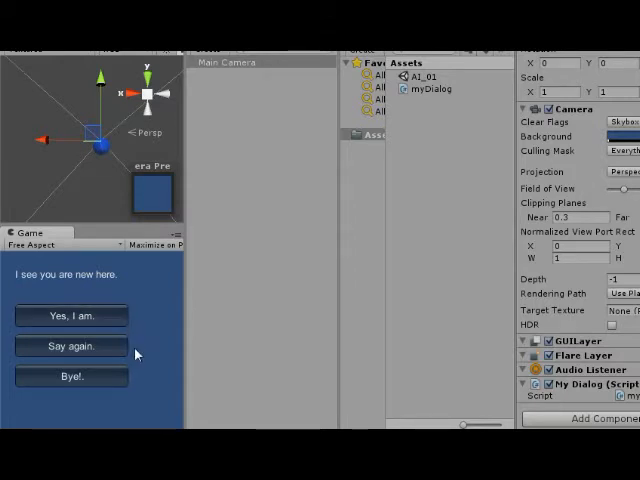
click(70, 316)
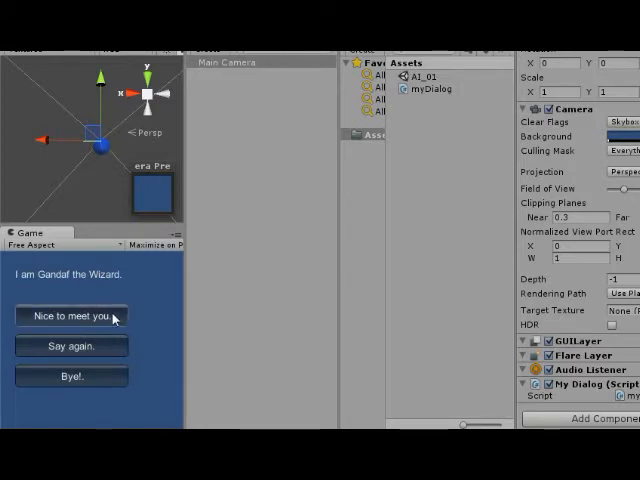
click(72, 316)
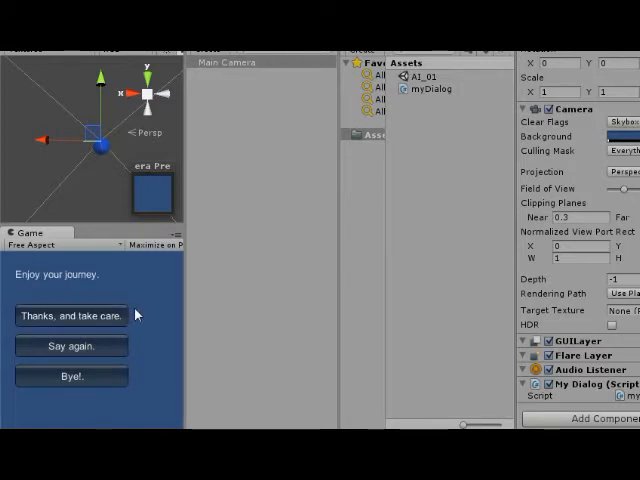
mouse_move(84, 290)
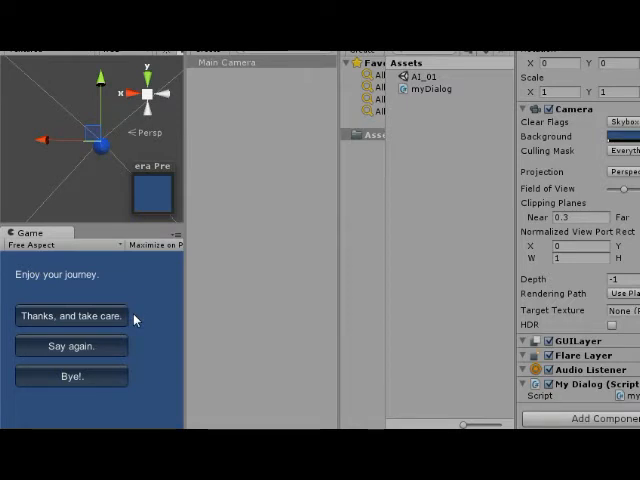
mouse_move(136, 322)
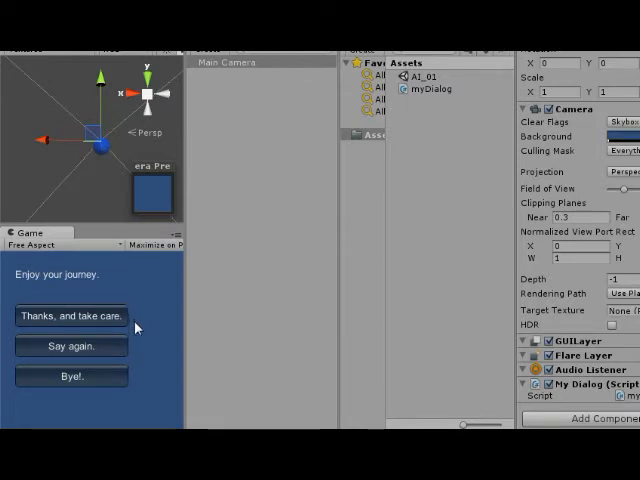
Reply Thanks and take care, Hello to you, Thank you, then Bye! so the dialogue closes
click(70, 346)
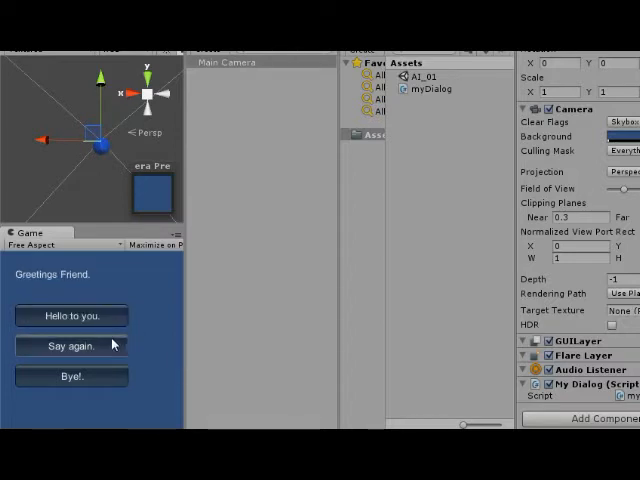
click(72, 316)
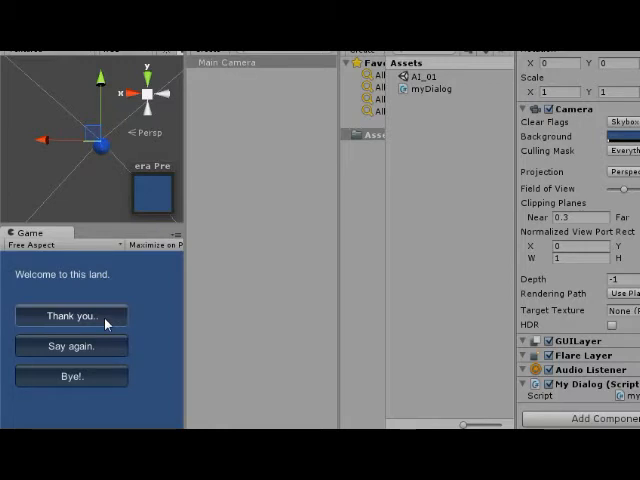
click(70, 316)
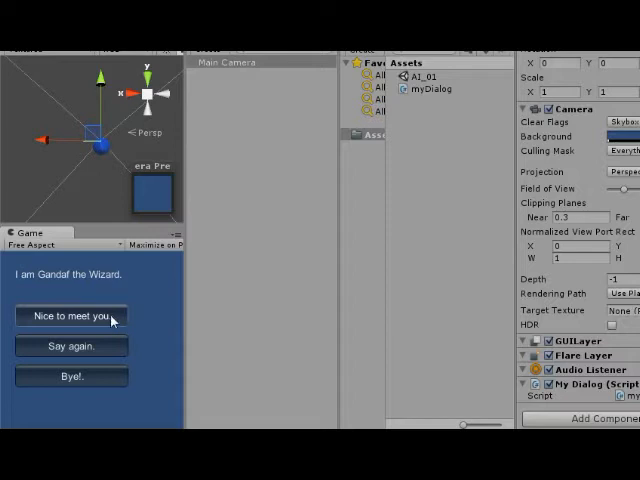
mouse_move(130, 308)
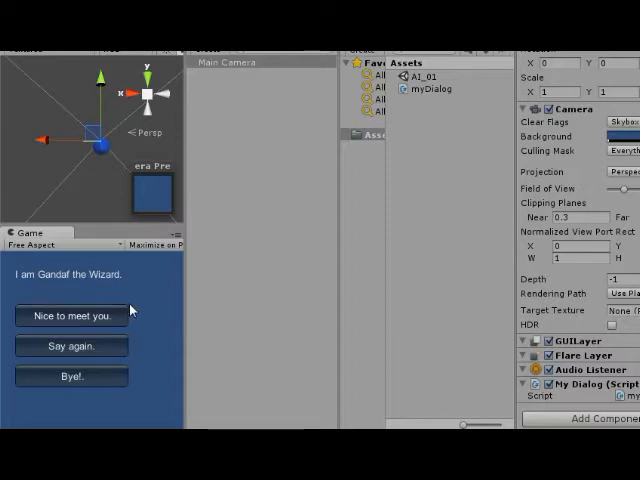
mouse_move(128, 370)
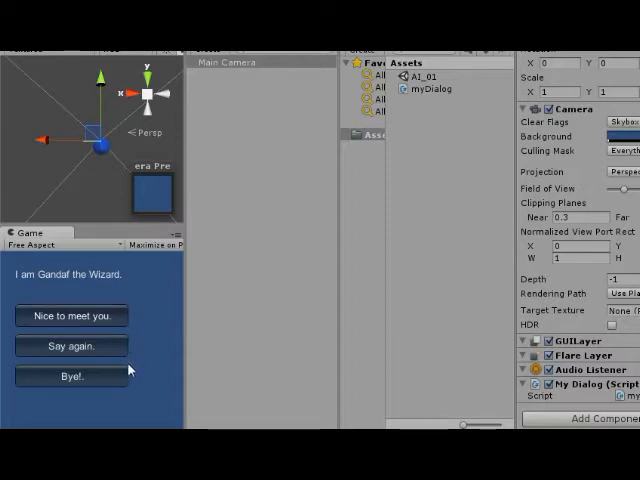
click(70, 376)
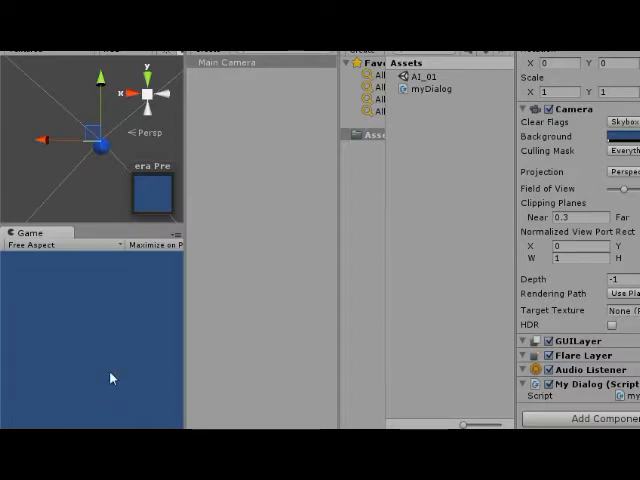
mouse_move(128, 346)
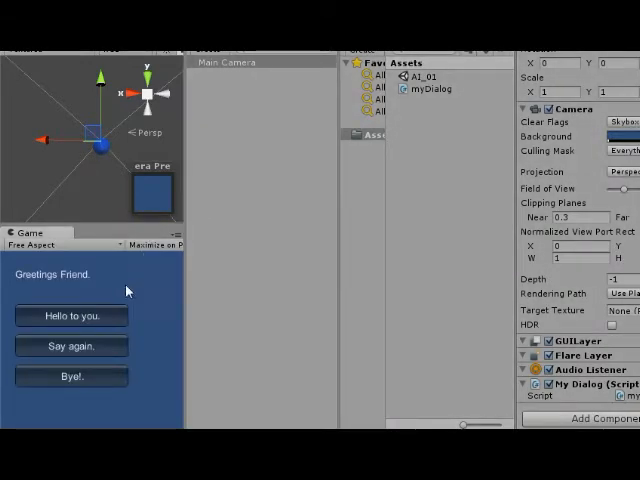
mouse_move(30, 284)
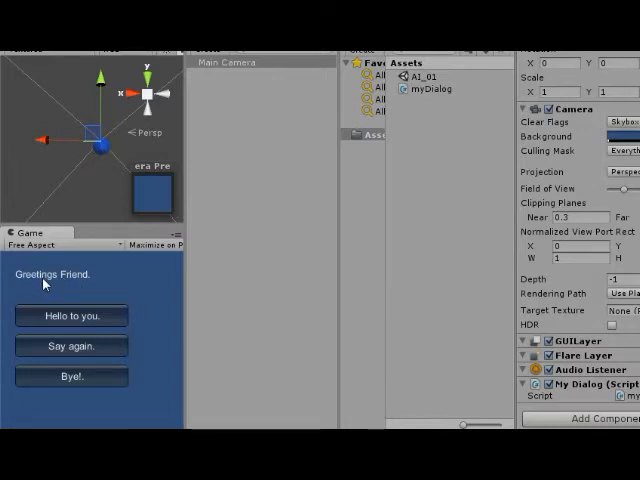
mouse_move(100, 278)
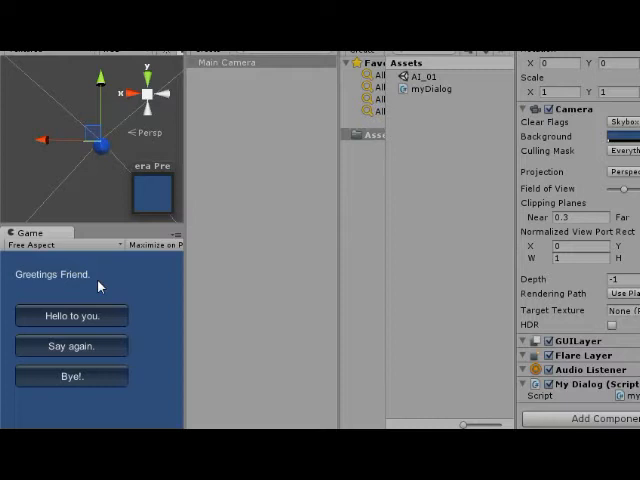
mouse_move(92, 284)
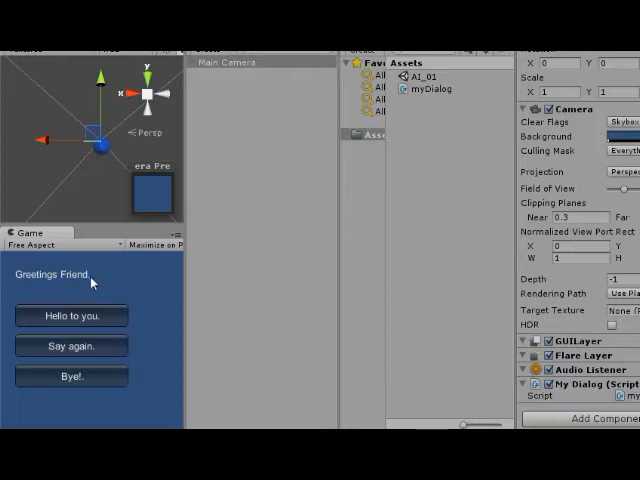
Reply Hello to you, Thank you, Nice to meet you to reach Gandalf's introduction
click(72, 316)
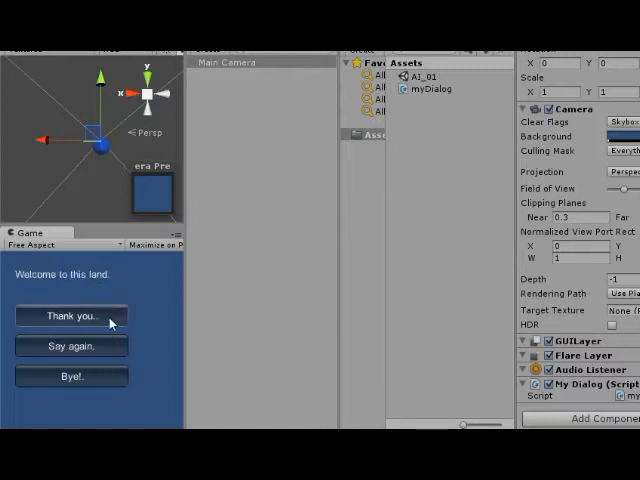
click(70, 316)
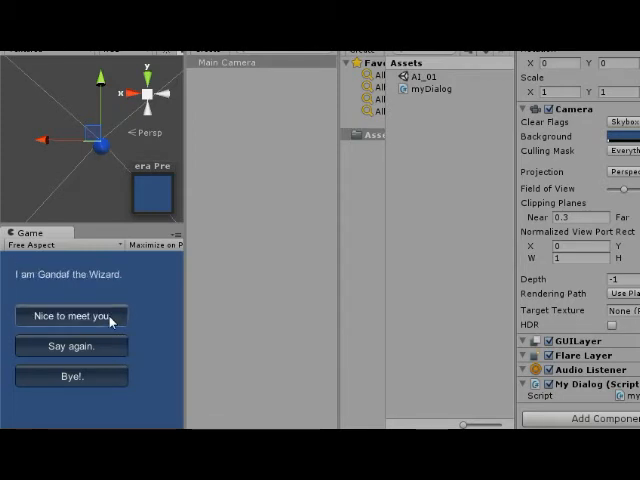
click(70, 316)
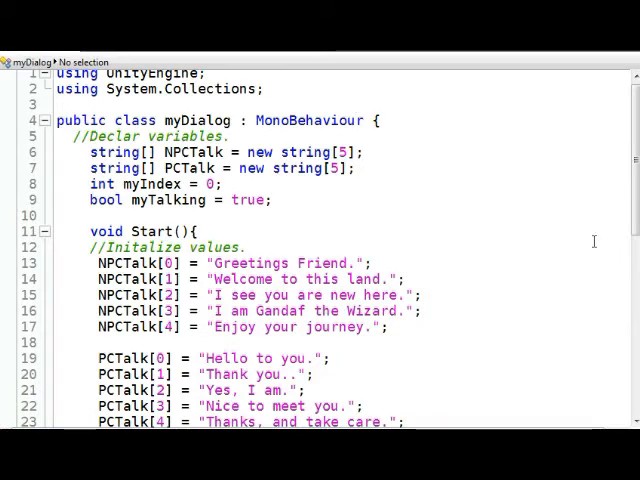
Scroll myDialog.cs to the NPCTalk and PCTalk string array declarations
scroll(down, 3)
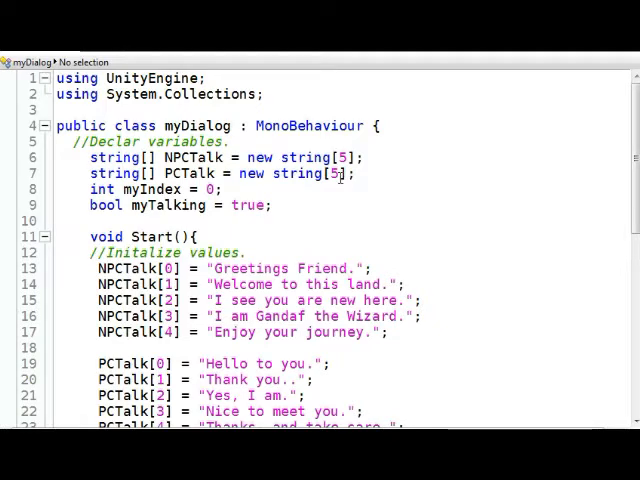
mouse_move(340, 172)
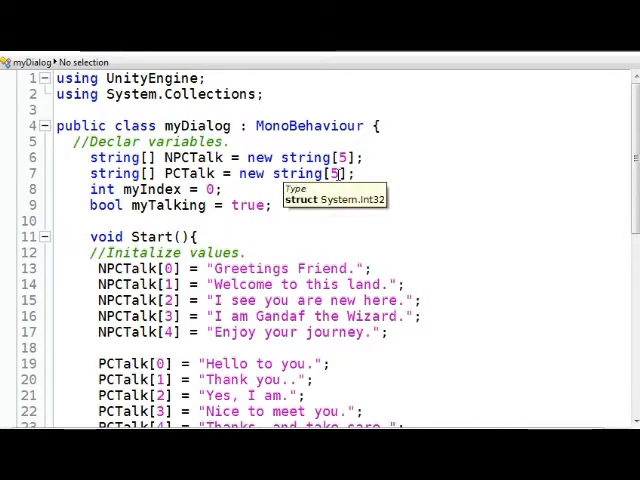
mouse_move(430, 218)
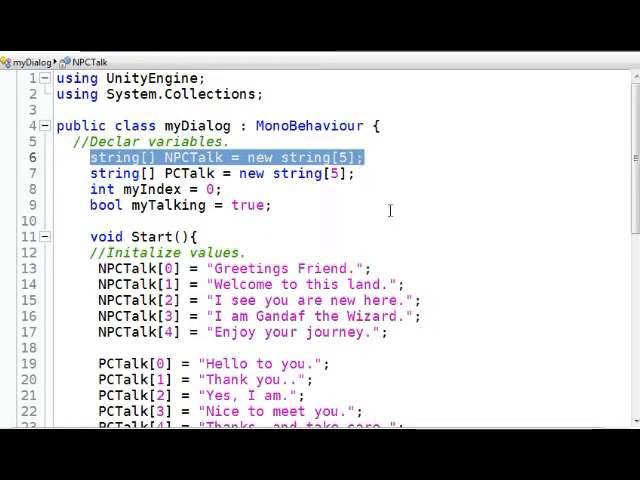
mouse_move(408, 224)
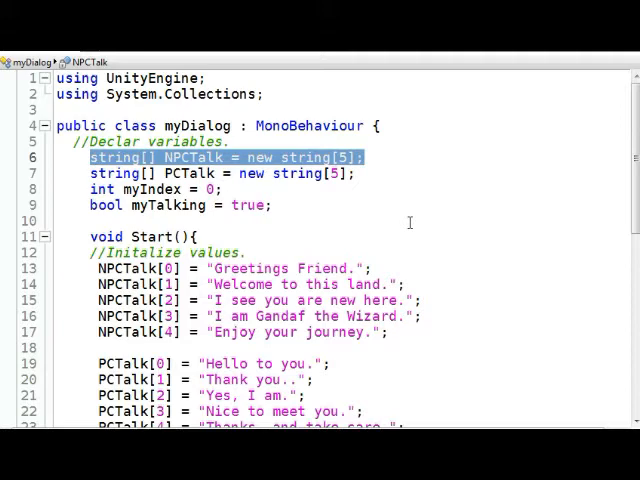
mouse_move(378, 172)
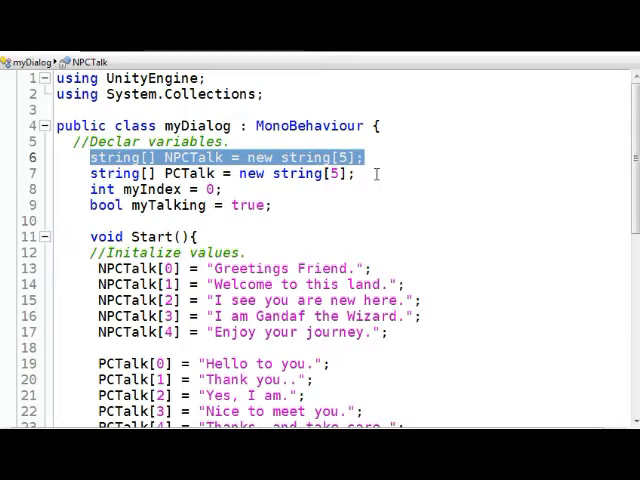
click(90, 172)
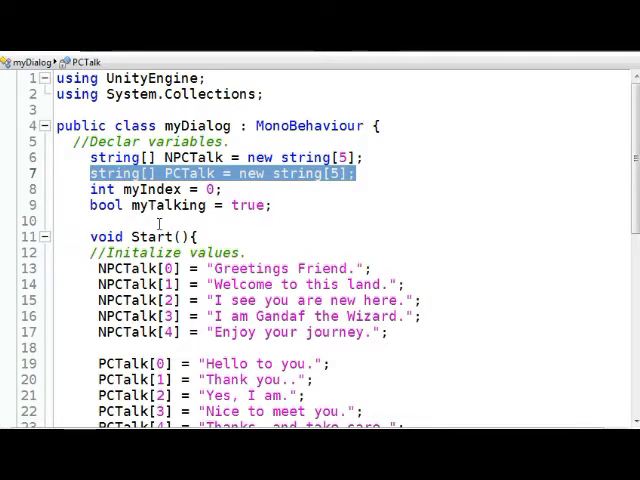
scroll(down, 3)
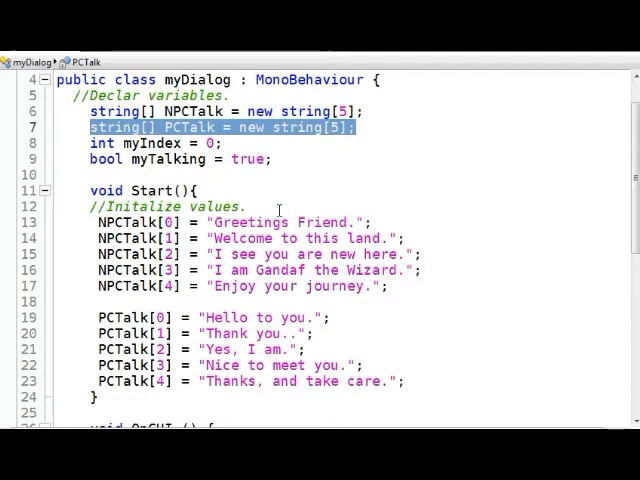
scroll(down, 3)
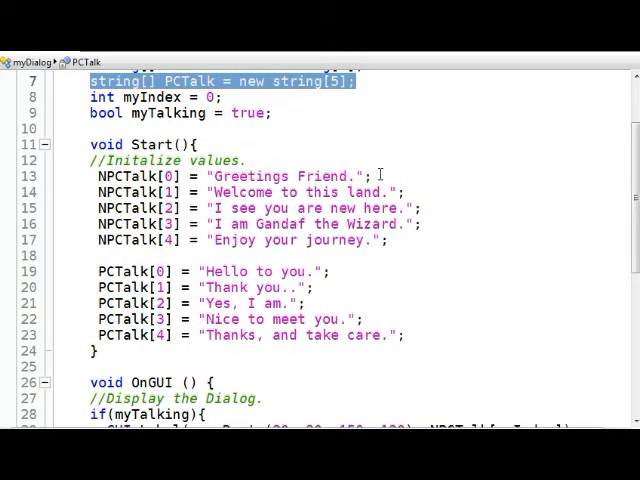
scroll(up, 3)
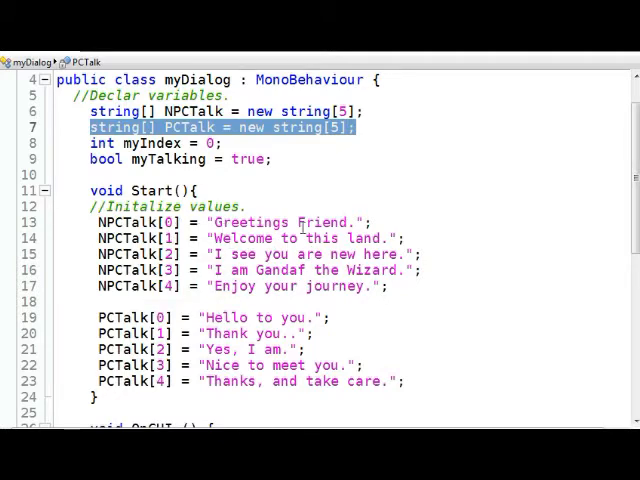
mouse_move(368, 250)
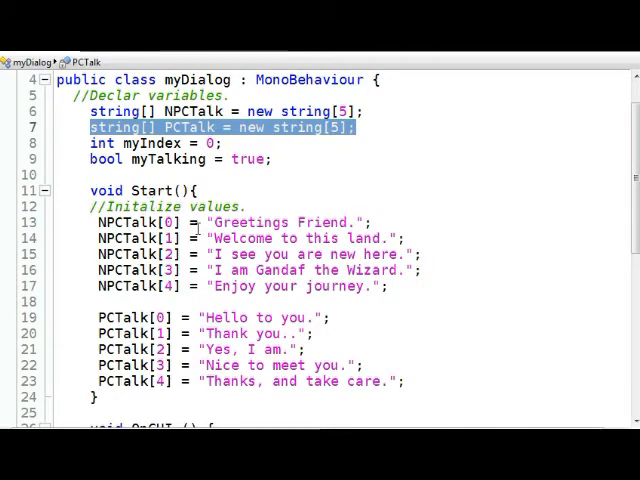
scroll(down, 3)
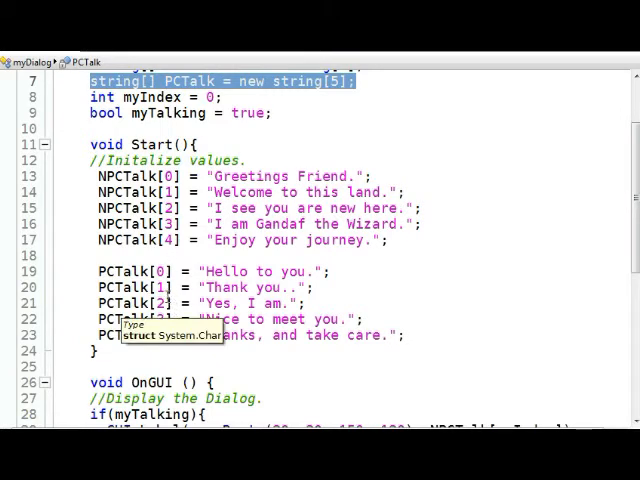
scroll(down, 3)
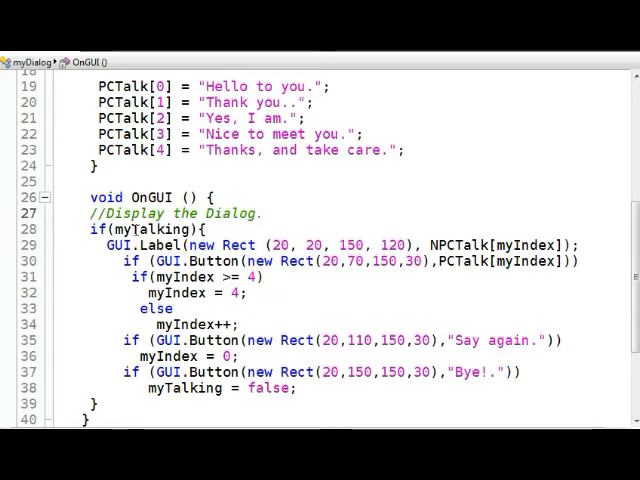
Scroll through the OnGUI() display logic in myDialog.cs
scroll(up, 3)
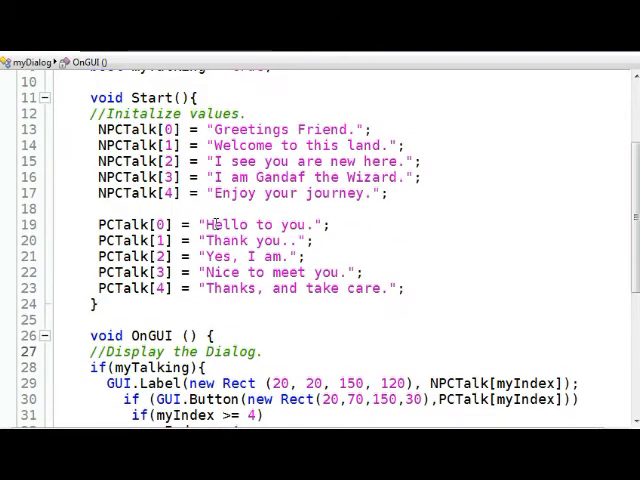
scroll(up, 3)
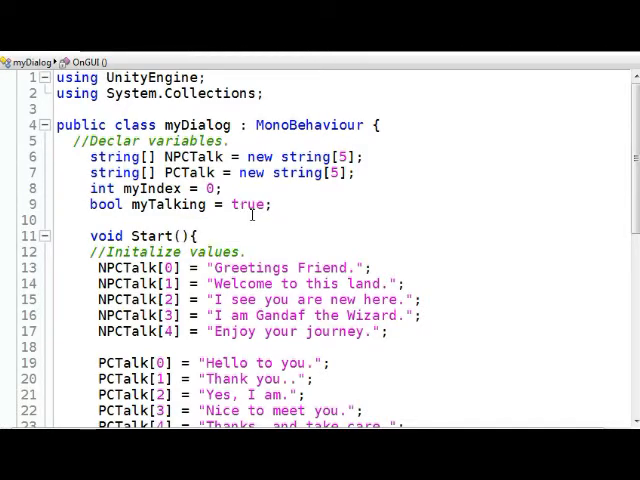
scroll(down, 3)
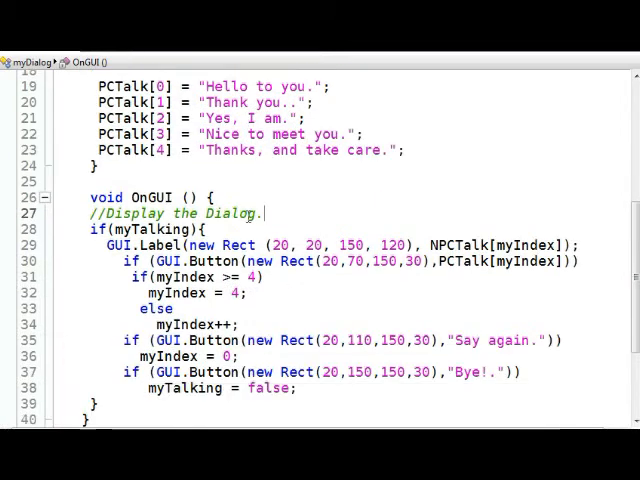
scroll(down, 3)
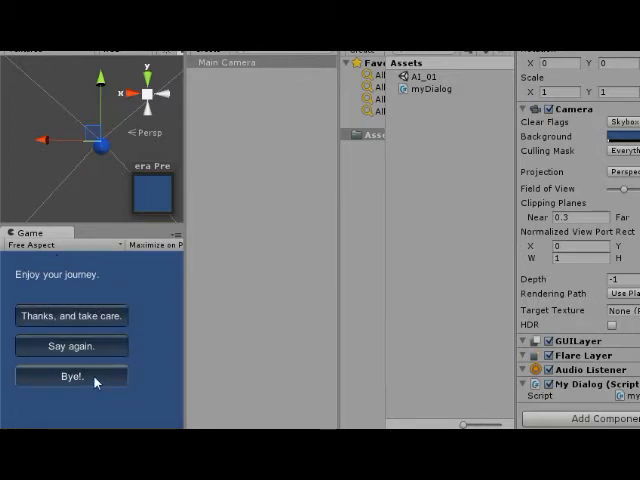
Reply Bye! so the dialogue text and buttons disappear
click(72, 376)
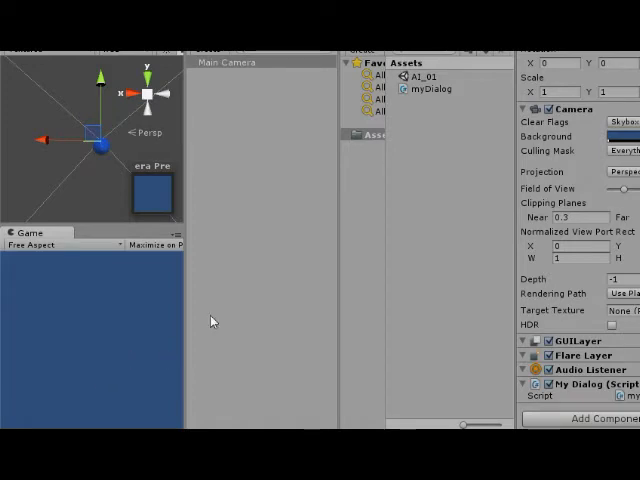
mouse_move(212, 320)
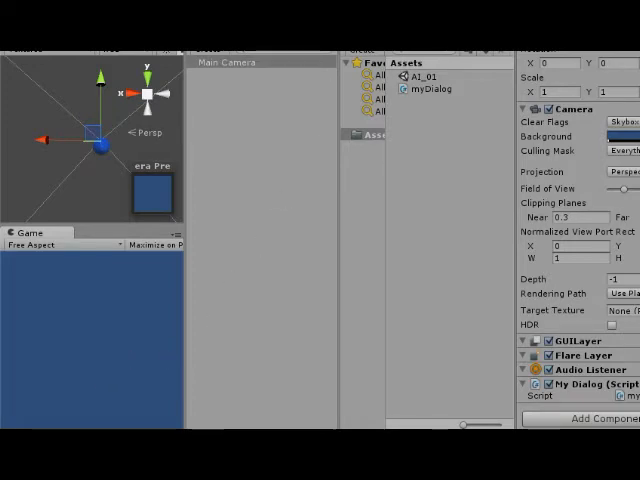
mouse_move(292, 224)
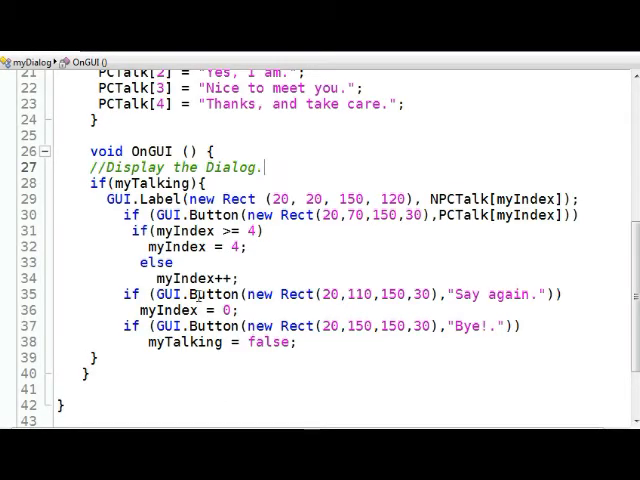
scroll(up, 3)
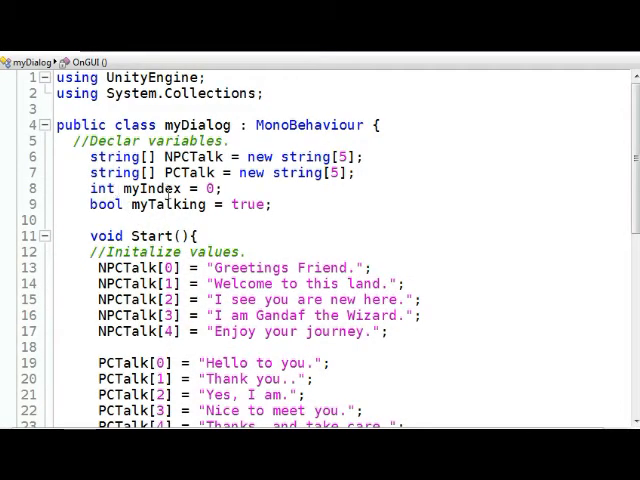
scroll(down, 3)
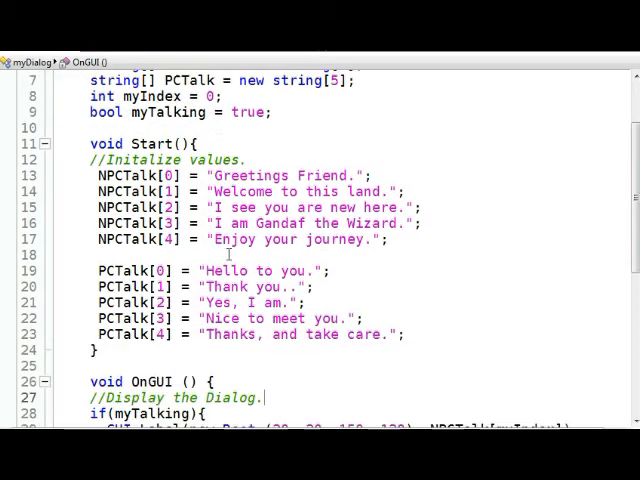
scroll(down, 3)
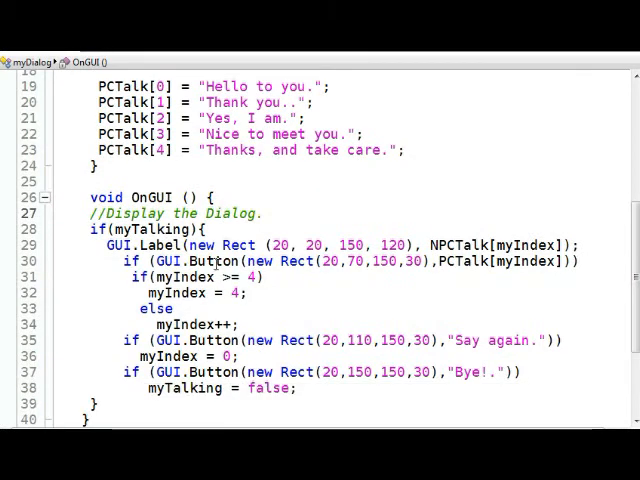
click(264, 212)
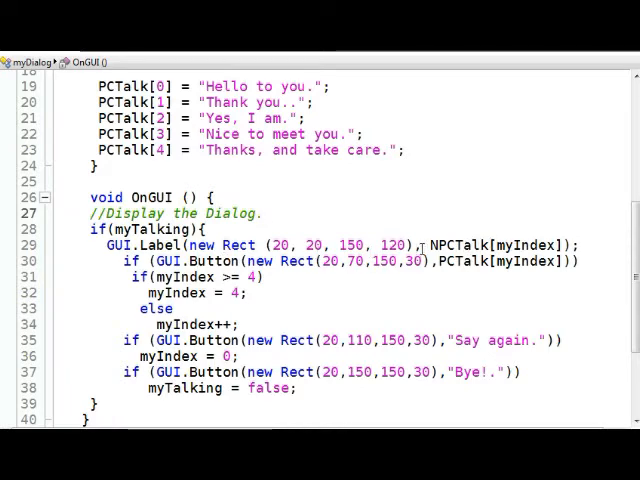
click(264, 212)
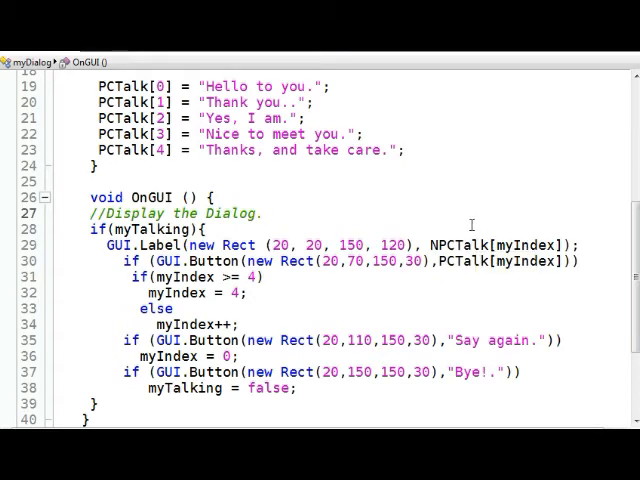
scroll(up, 3)
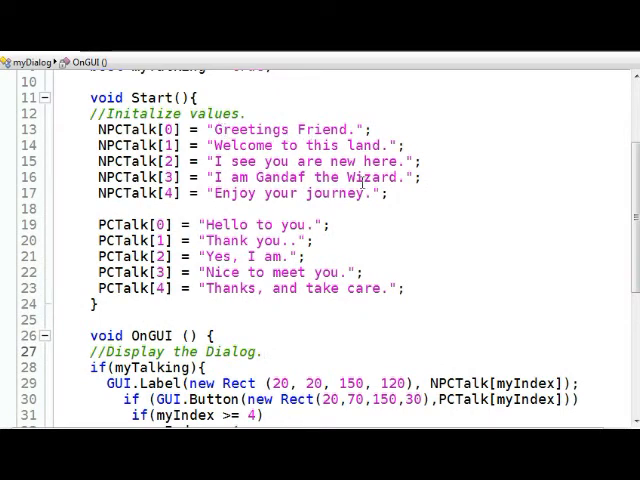
scroll(down, 3)
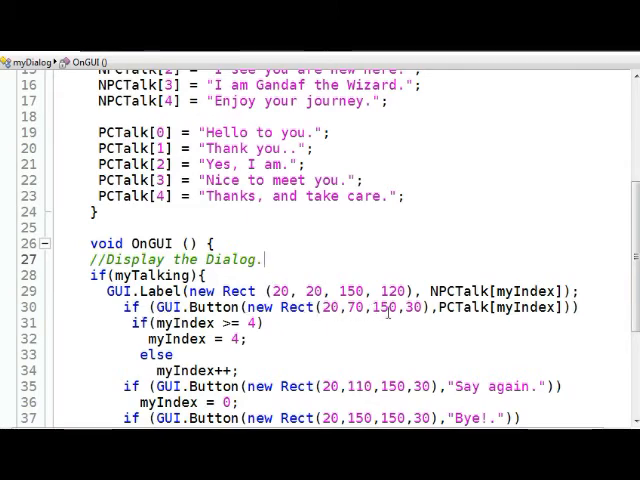
mouse_move(520, 324)
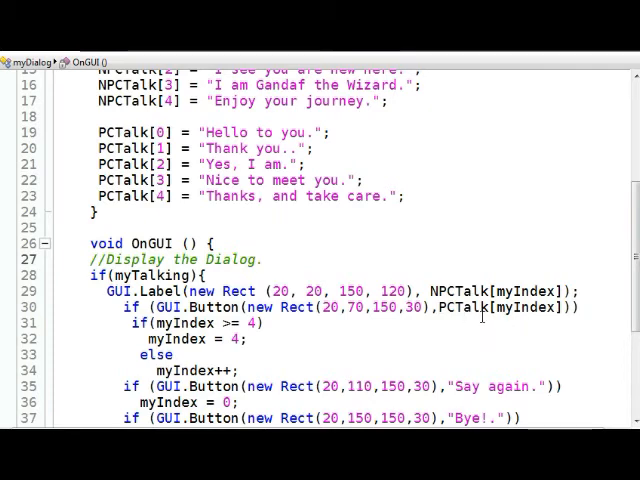
click(268, 260)
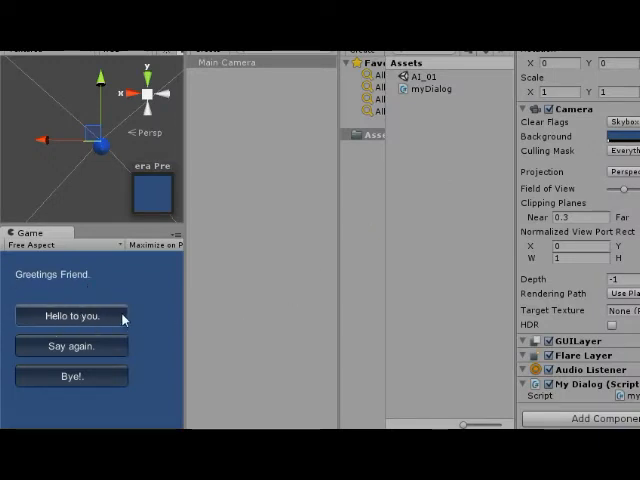
mouse_move(88, 324)
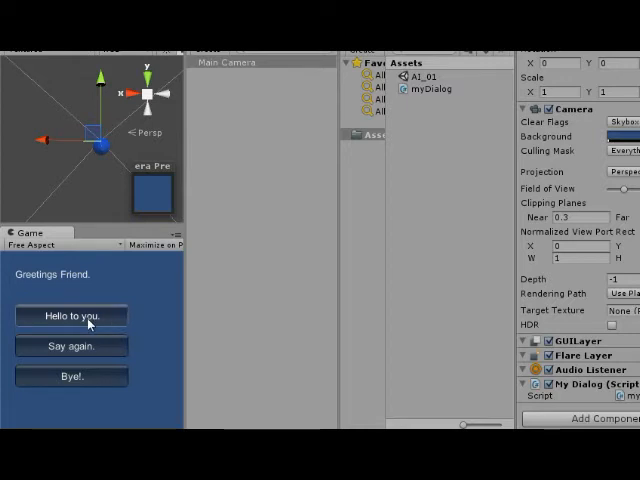
Reply Hello to you so the NPC says Welcome to this land
click(72, 316)
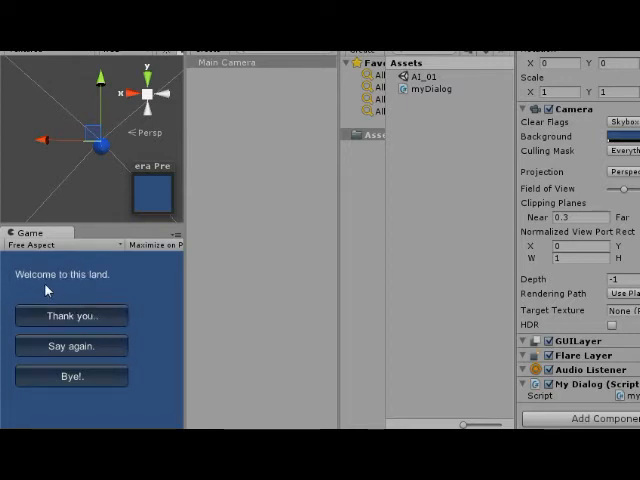
mouse_move(82, 296)
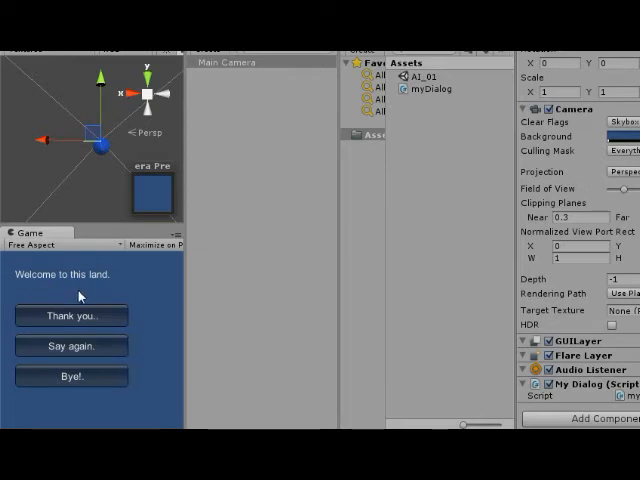
mouse_move(78, 292)
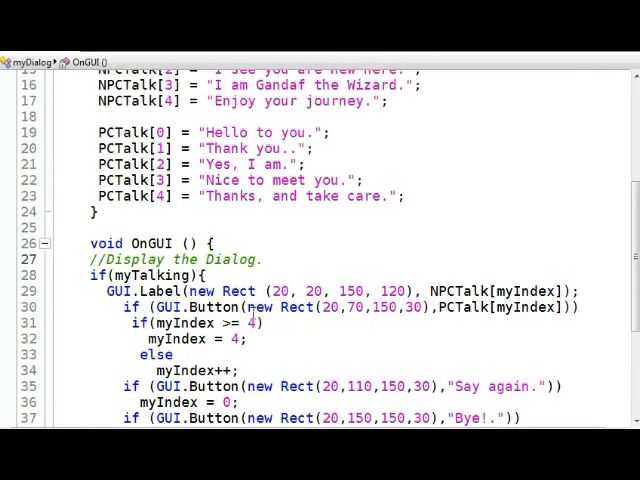
scroll(down, 3)
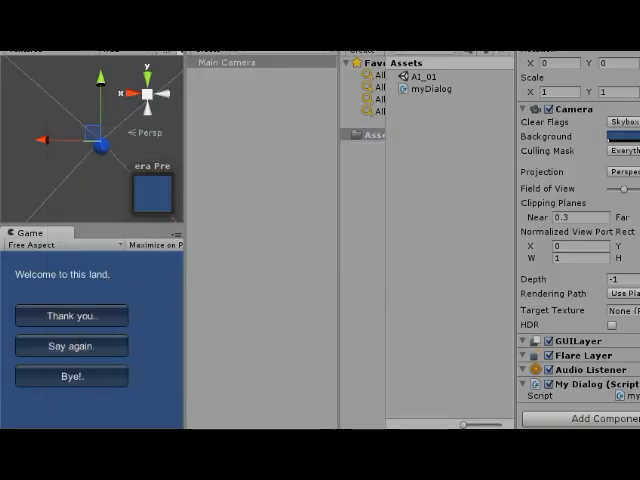
mouse_move(140, 340)
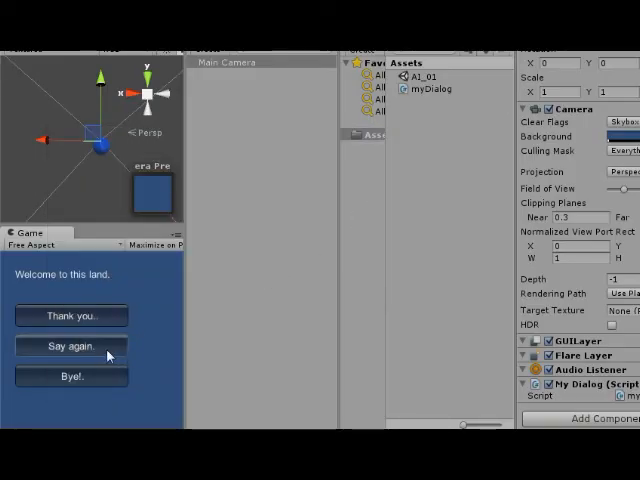
Reply Say again, advance through to Enjoy your journey, then Bye! to return to Greetings Friend
click(70, 346)
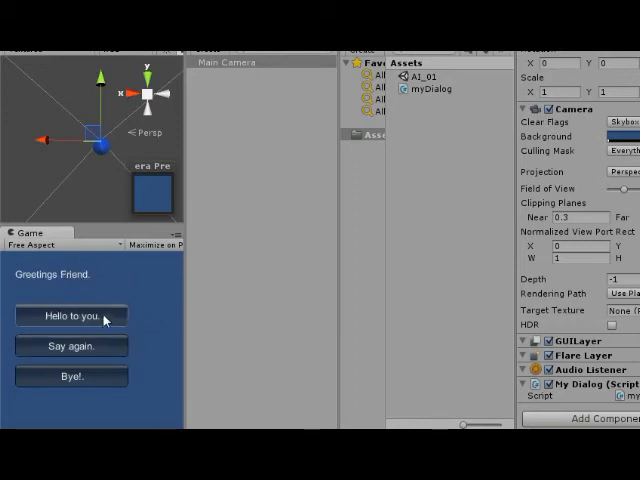
click(70, 316)
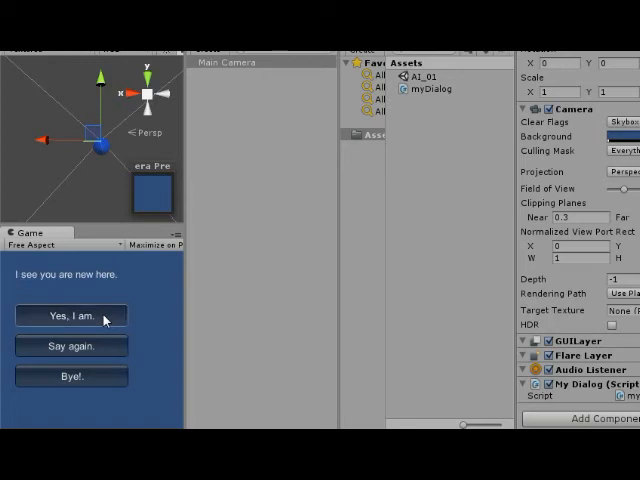
click(70, 316)
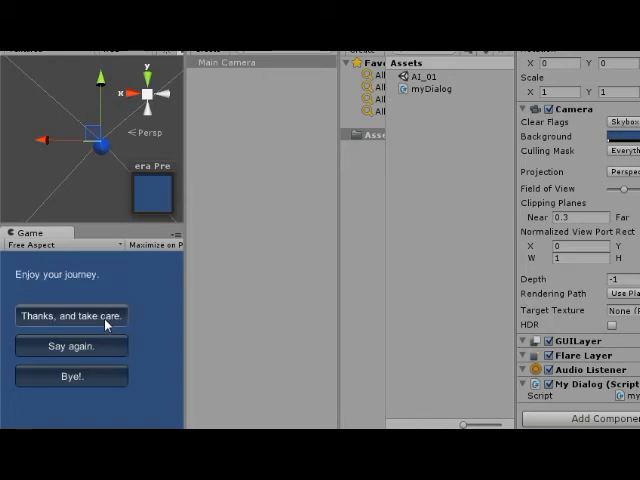
click(72, 316)
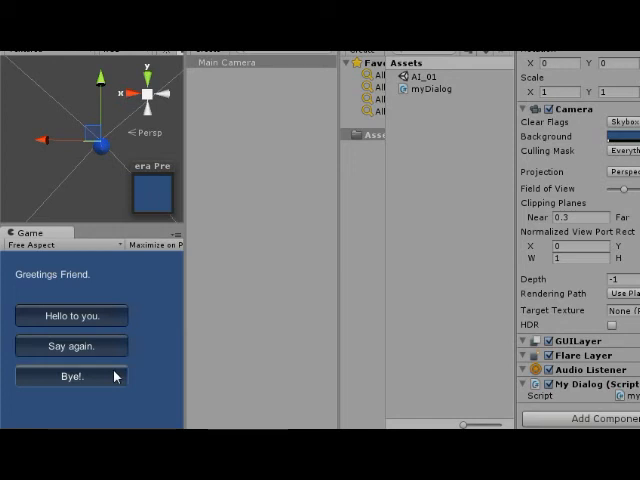
click(70, 376)
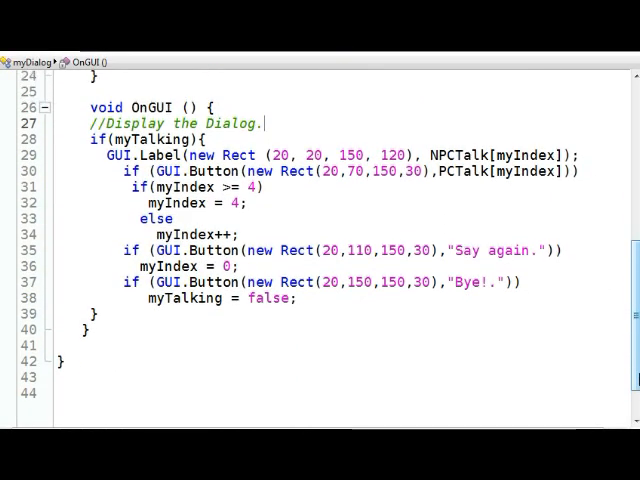
scroll(up, 3)
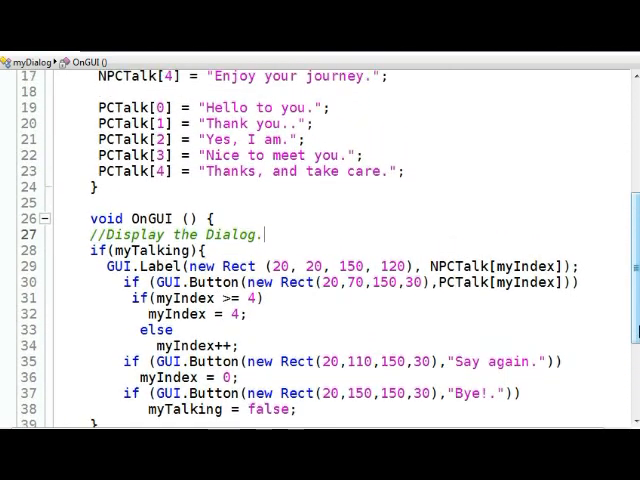
scroll(up, 3)
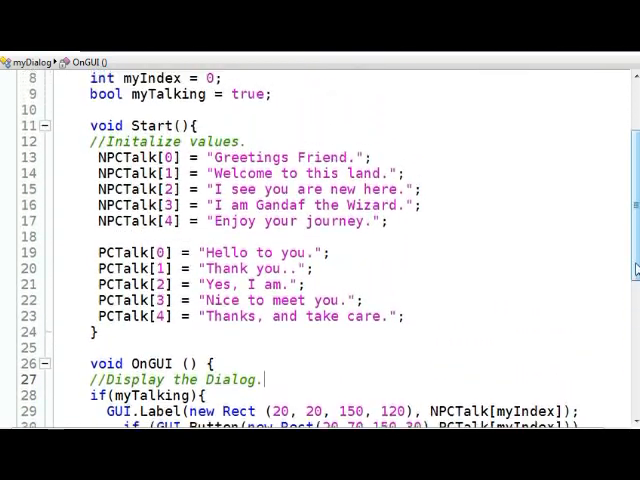
scroll(up, 3)
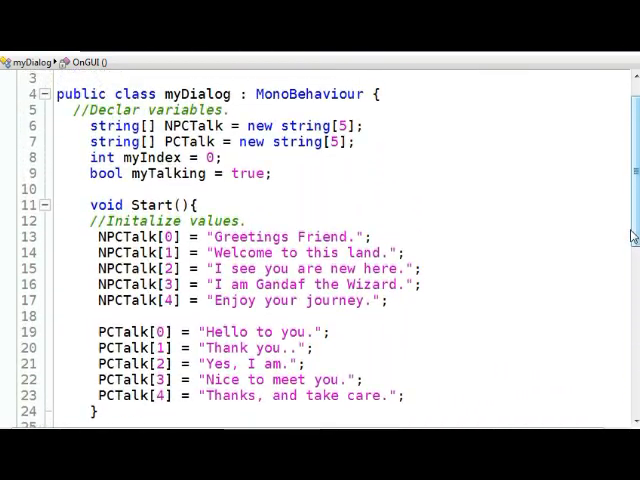
scroll(down, 3)
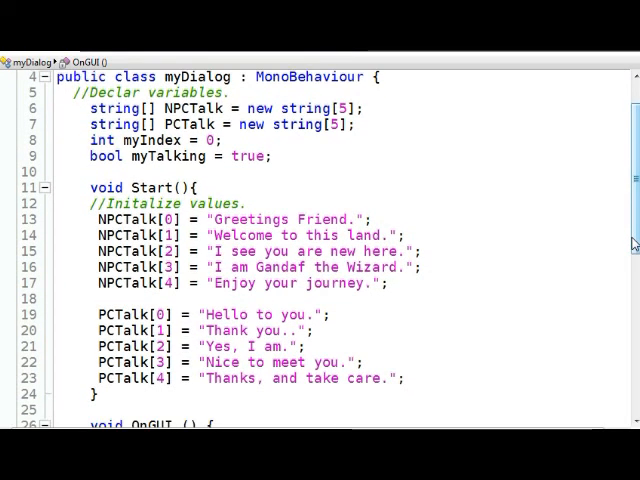
scroll(down, 3)
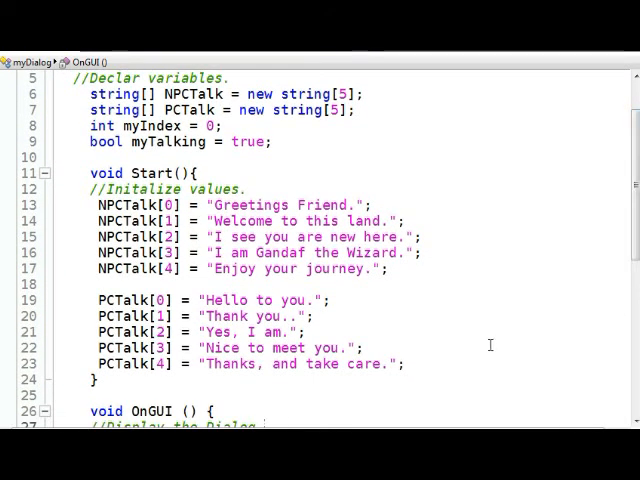